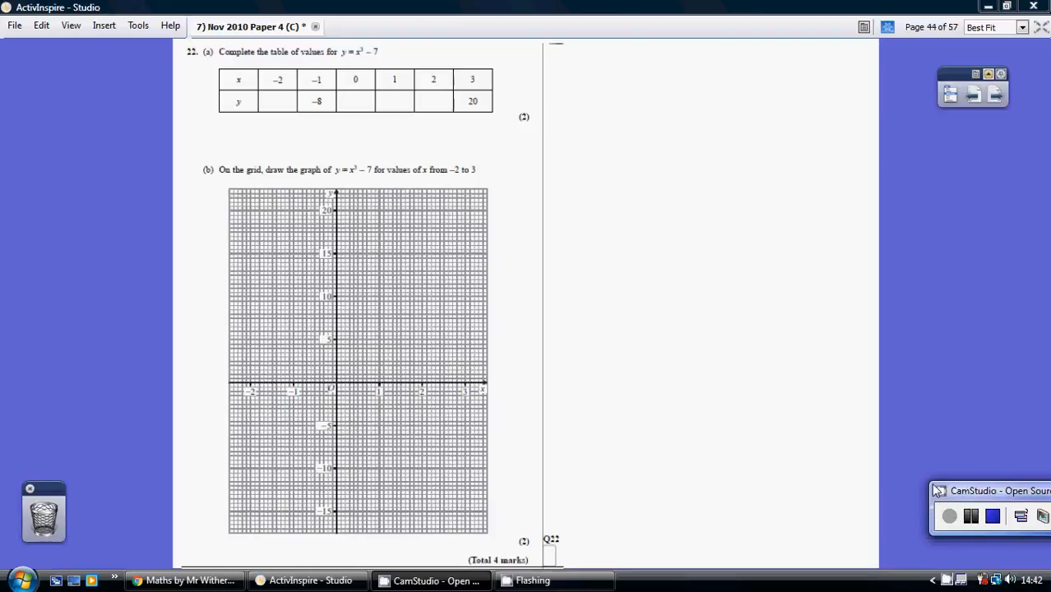
mouse_move(881, 430)
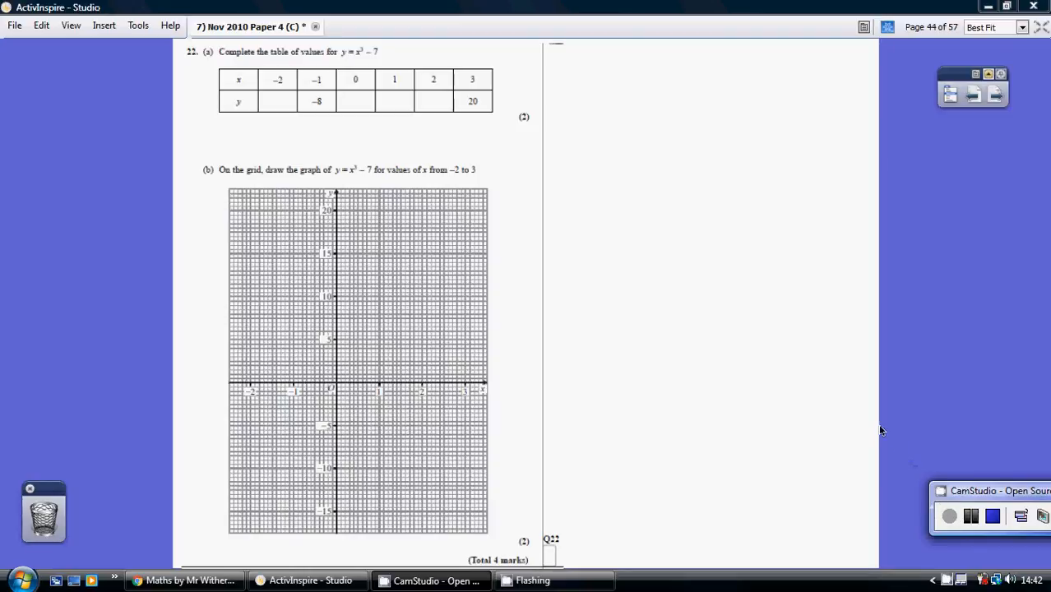
mouse_move(990, 141)
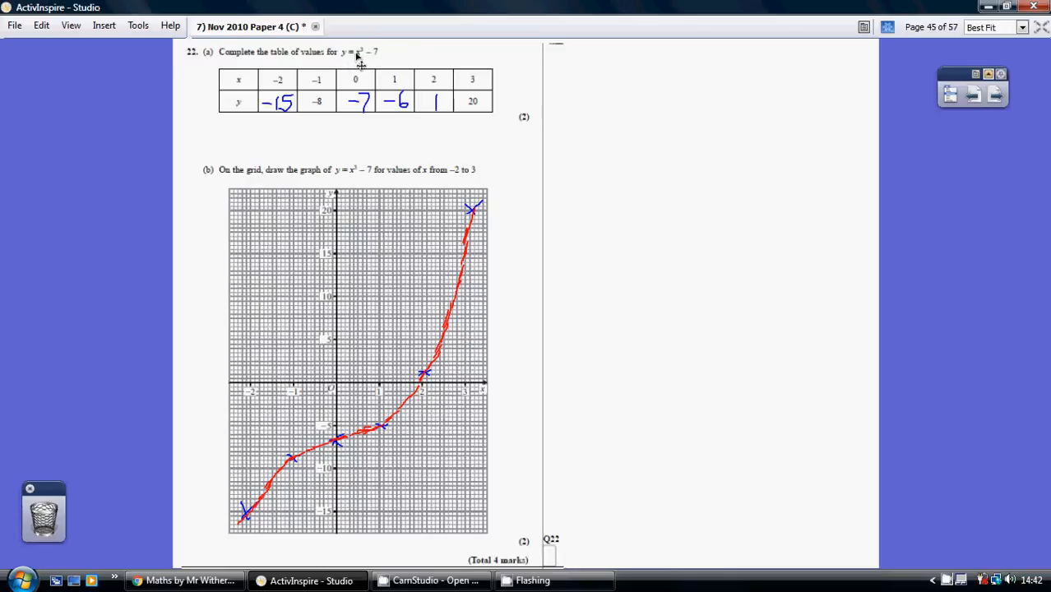
mouse_move(355, 66)
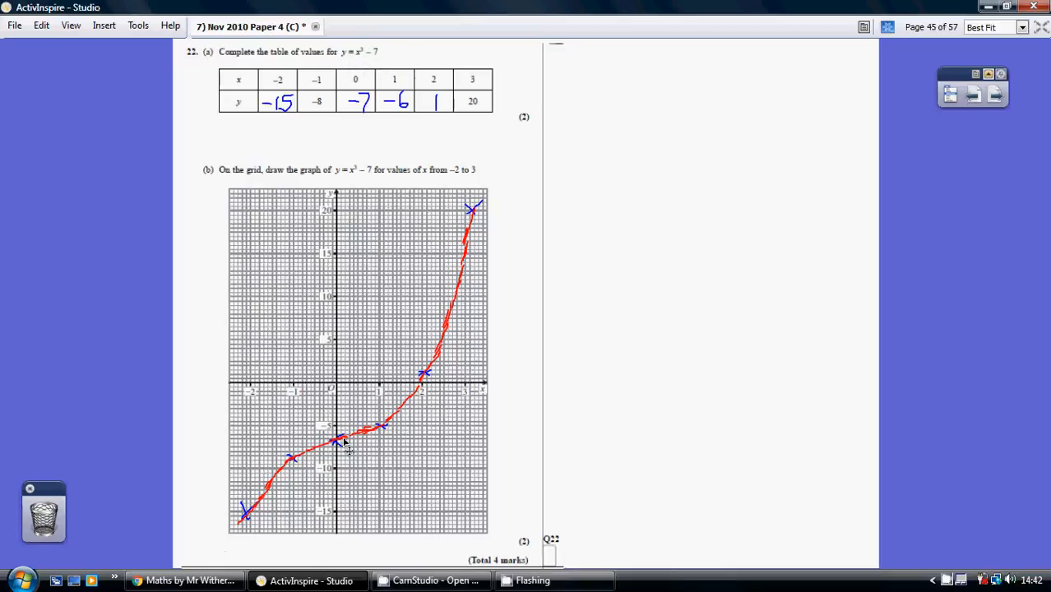
mouse_move(436, 133)
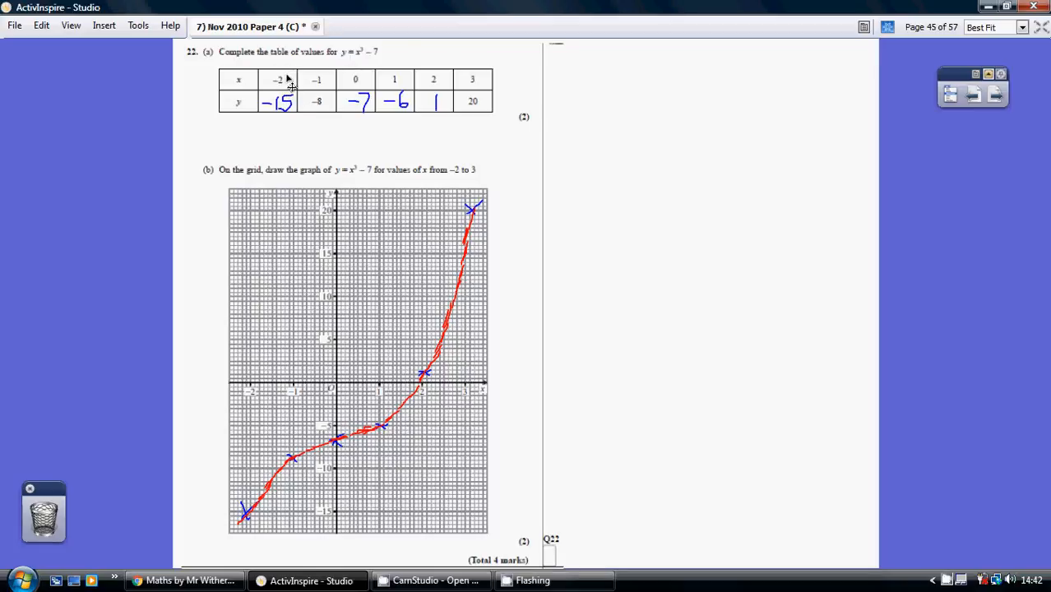
mouse_move(283, 102)
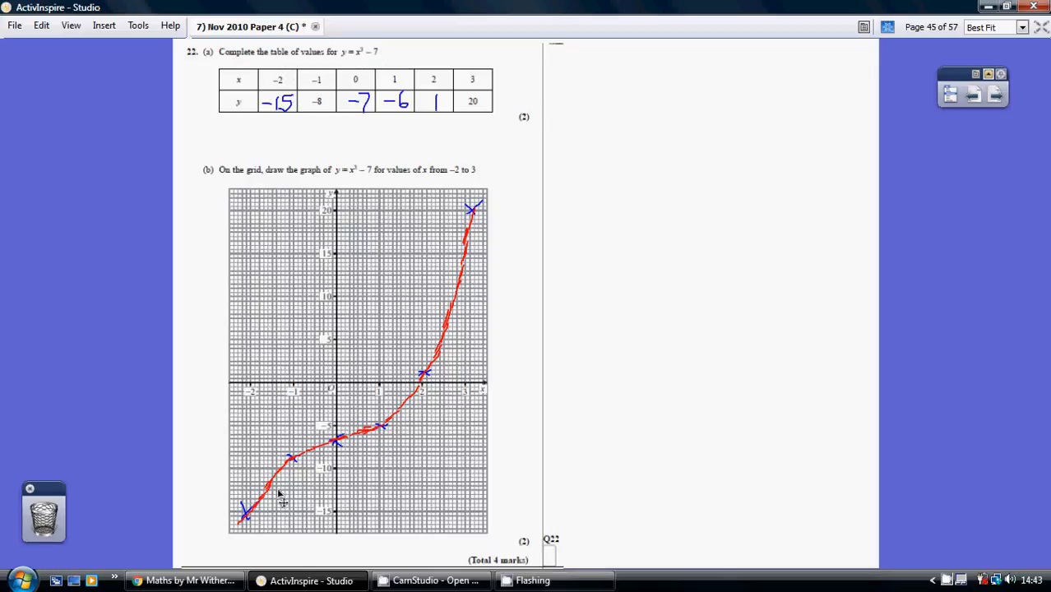
mouse_move(473, 283)
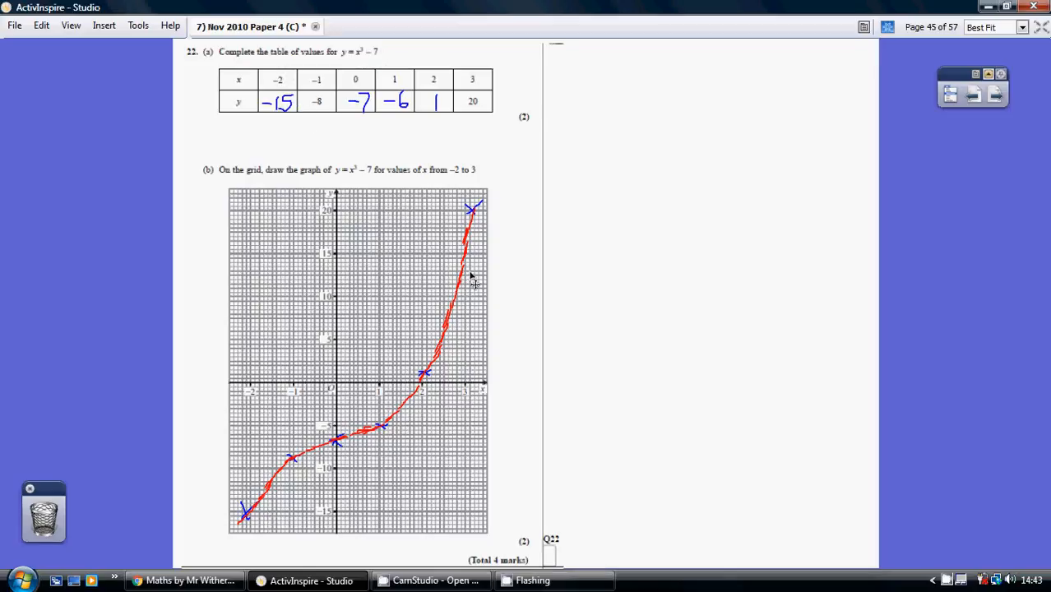